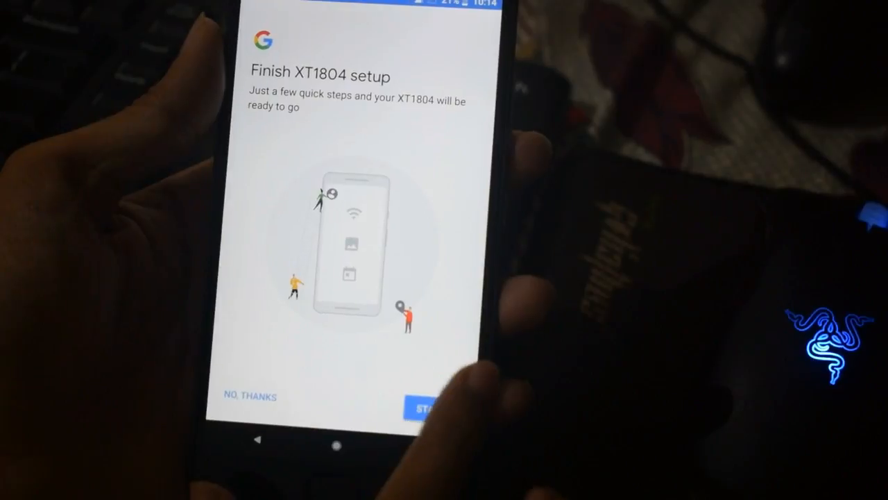
- Start the remaining XT1804 setup steps to reach the fingerprint unlock introduction
click(423, 406)
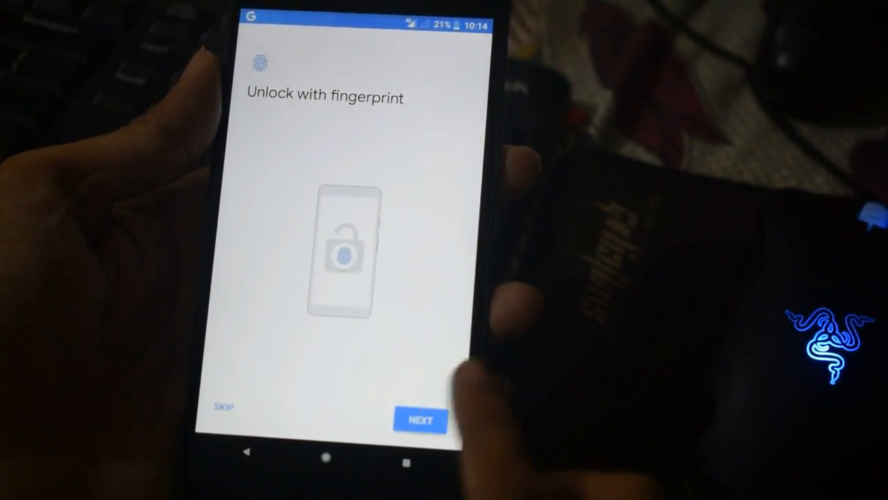
- Set a confirmed unlock pattern required at start-up and skip fingerprint sensor registration
click(420, 420)
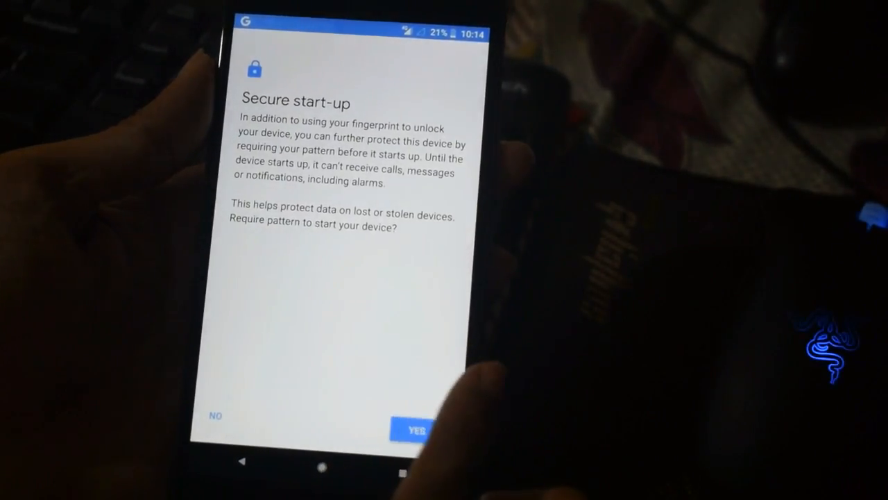
click(417, 428)
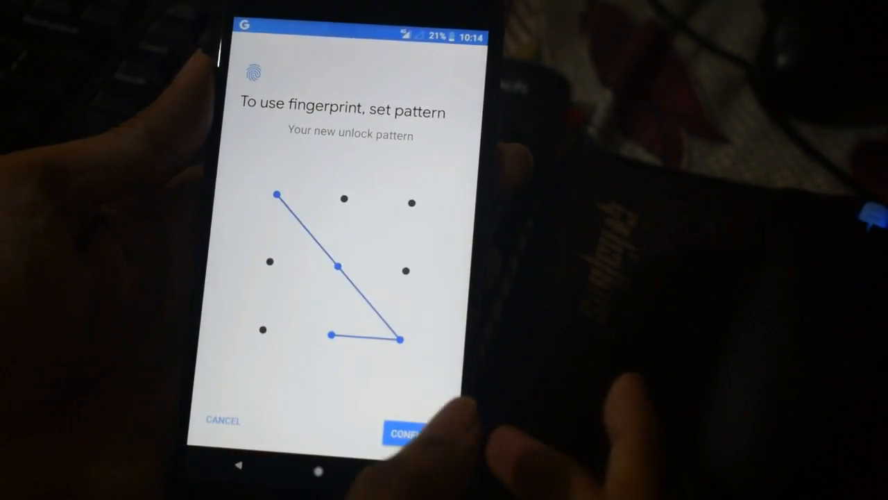
click(409, 432)
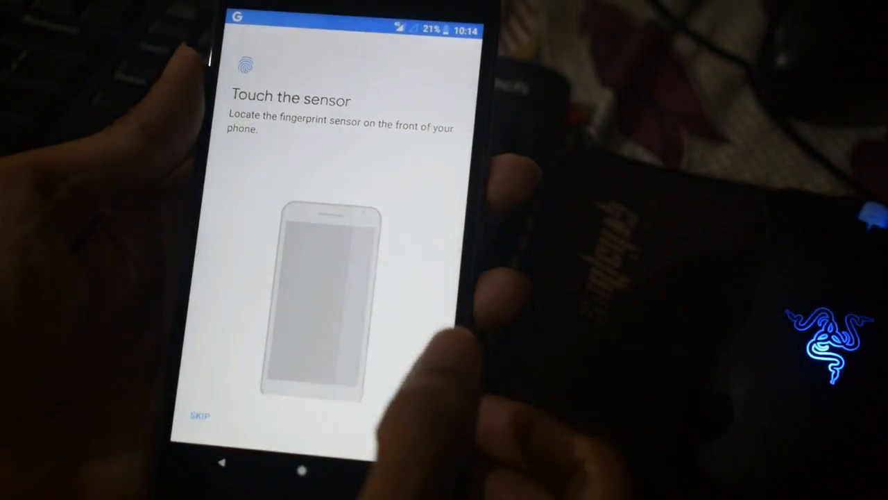
click(200, 414)
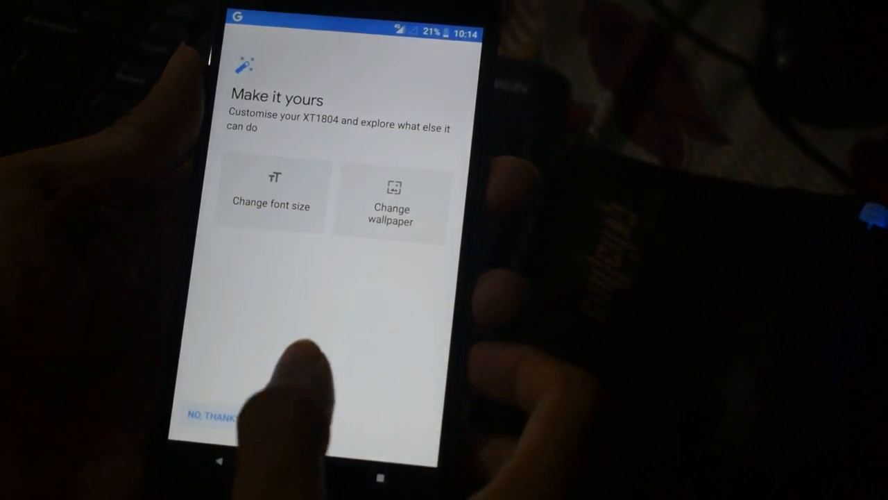